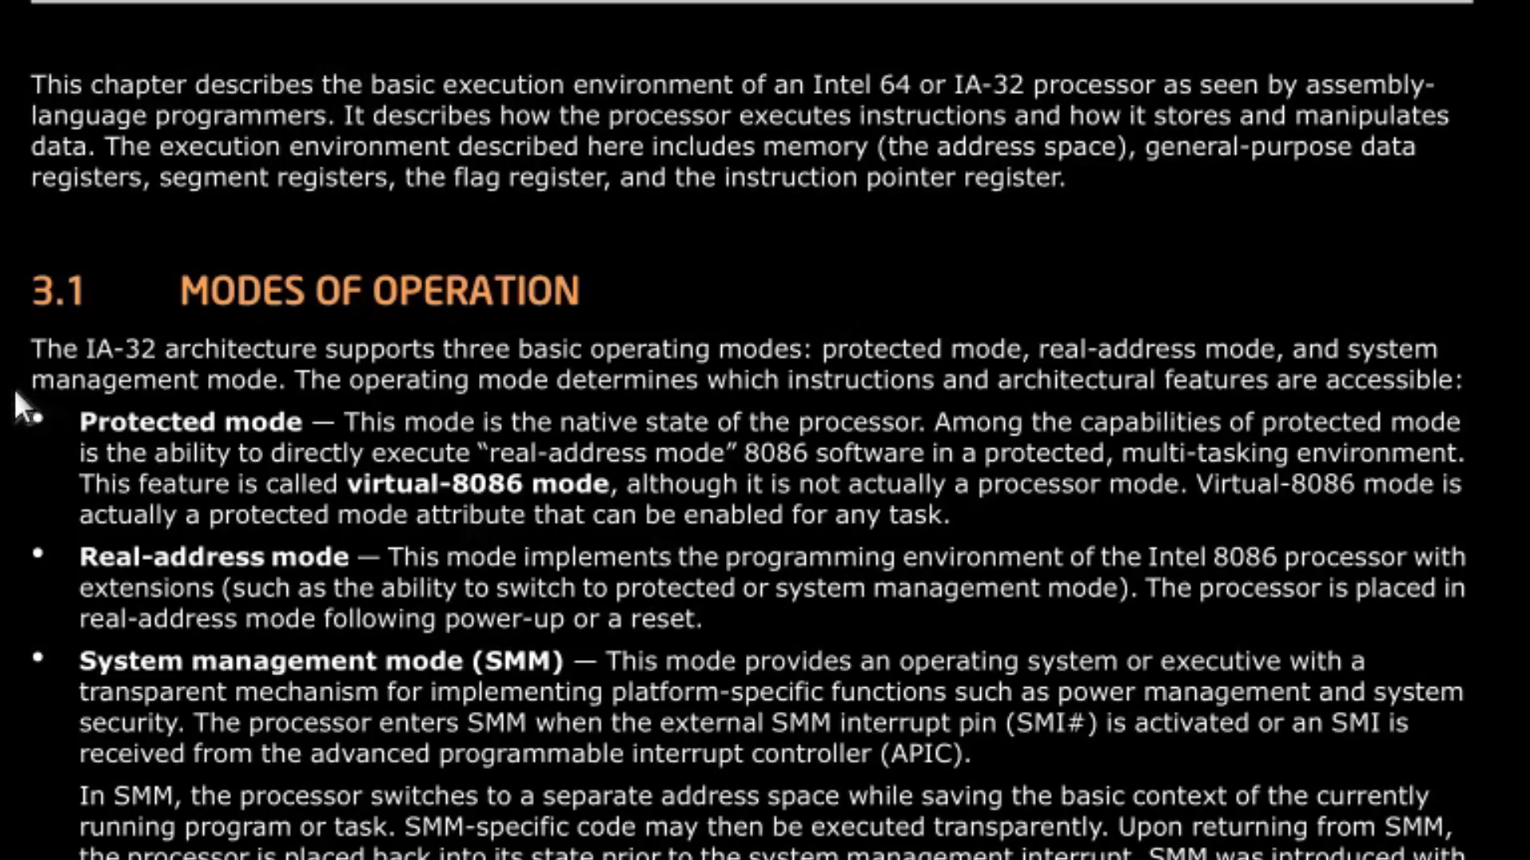
Advance past the Intel operating-modes slide to the OSDev wiki Protected Mode article.
left_click_drag(78, 421, 946, 515)
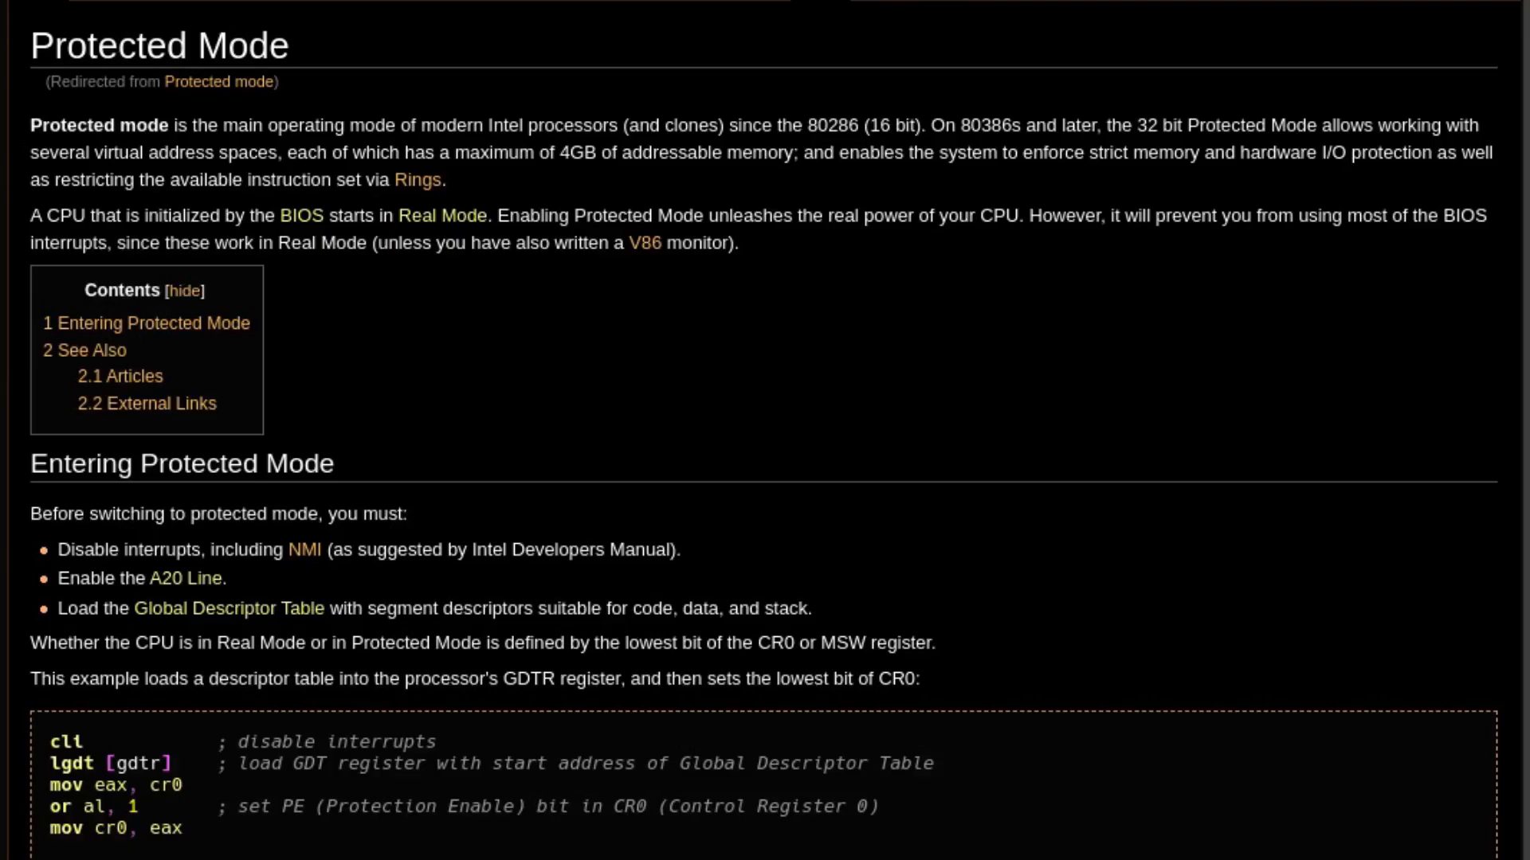
Show the bootloader listing with the xor ax,ax / mov ds,ax lines highlighted.
scroll("down", 3)
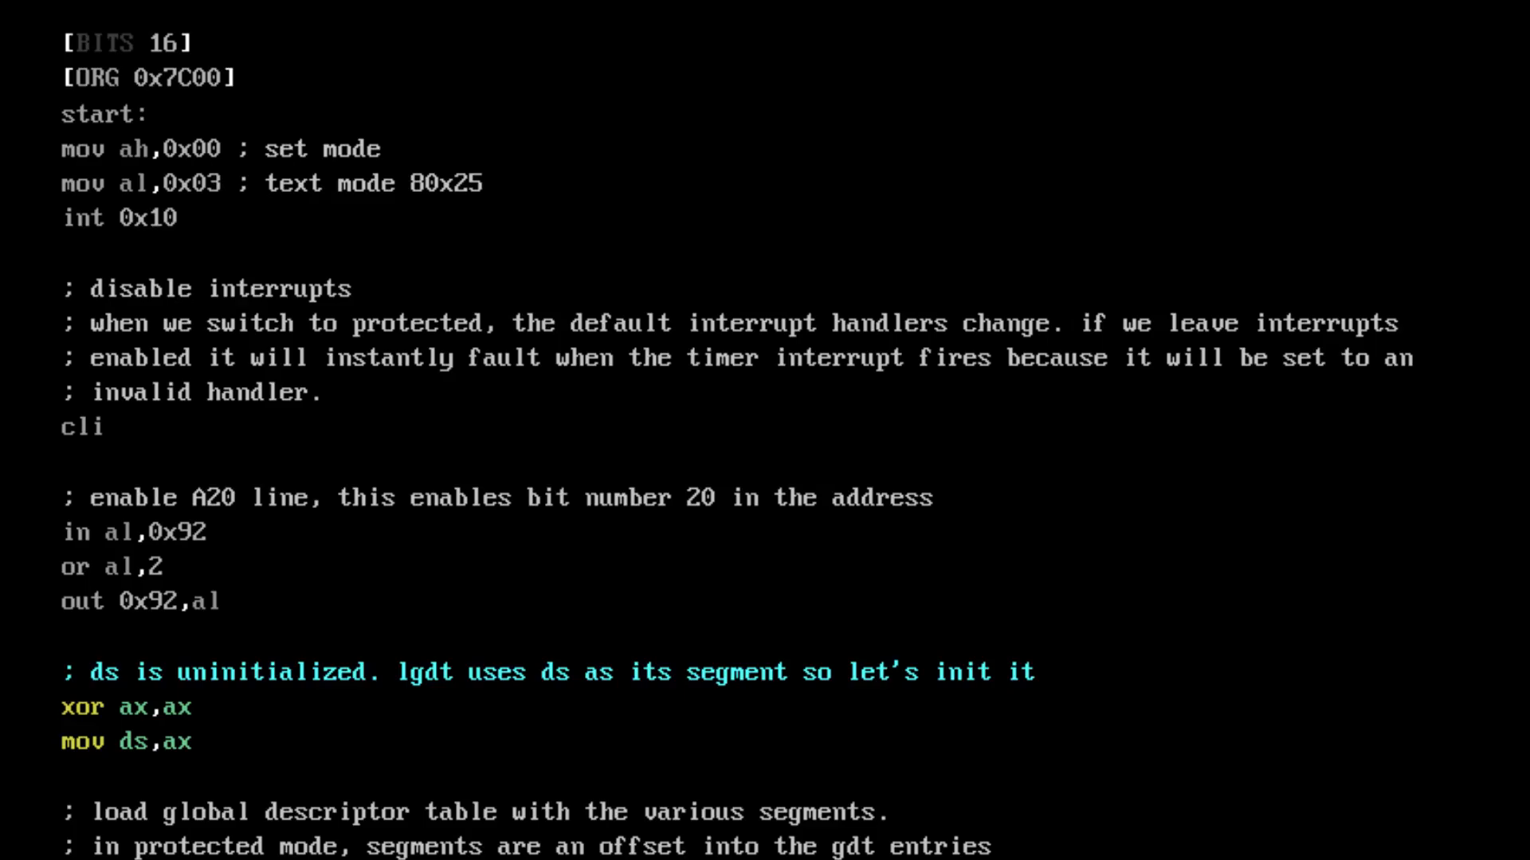
Advance to the Access Byte slide diagramming an 8-byte GDT entry.
scroll("down", 3)
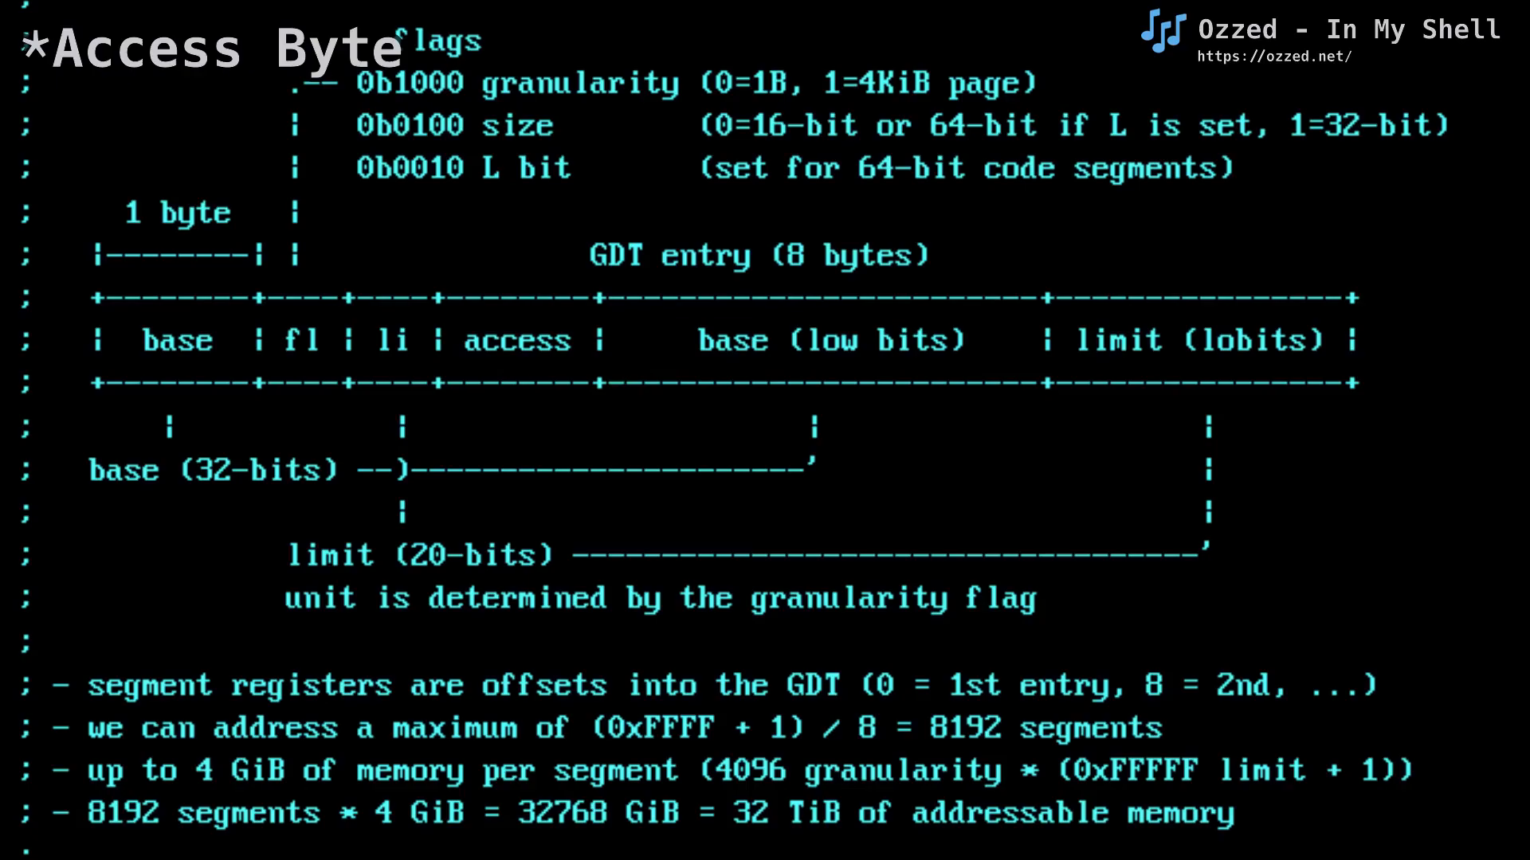
Return to the bootloader code with the lgdt [GDT_PTR] lines highlighted.
scroll("down", 3)
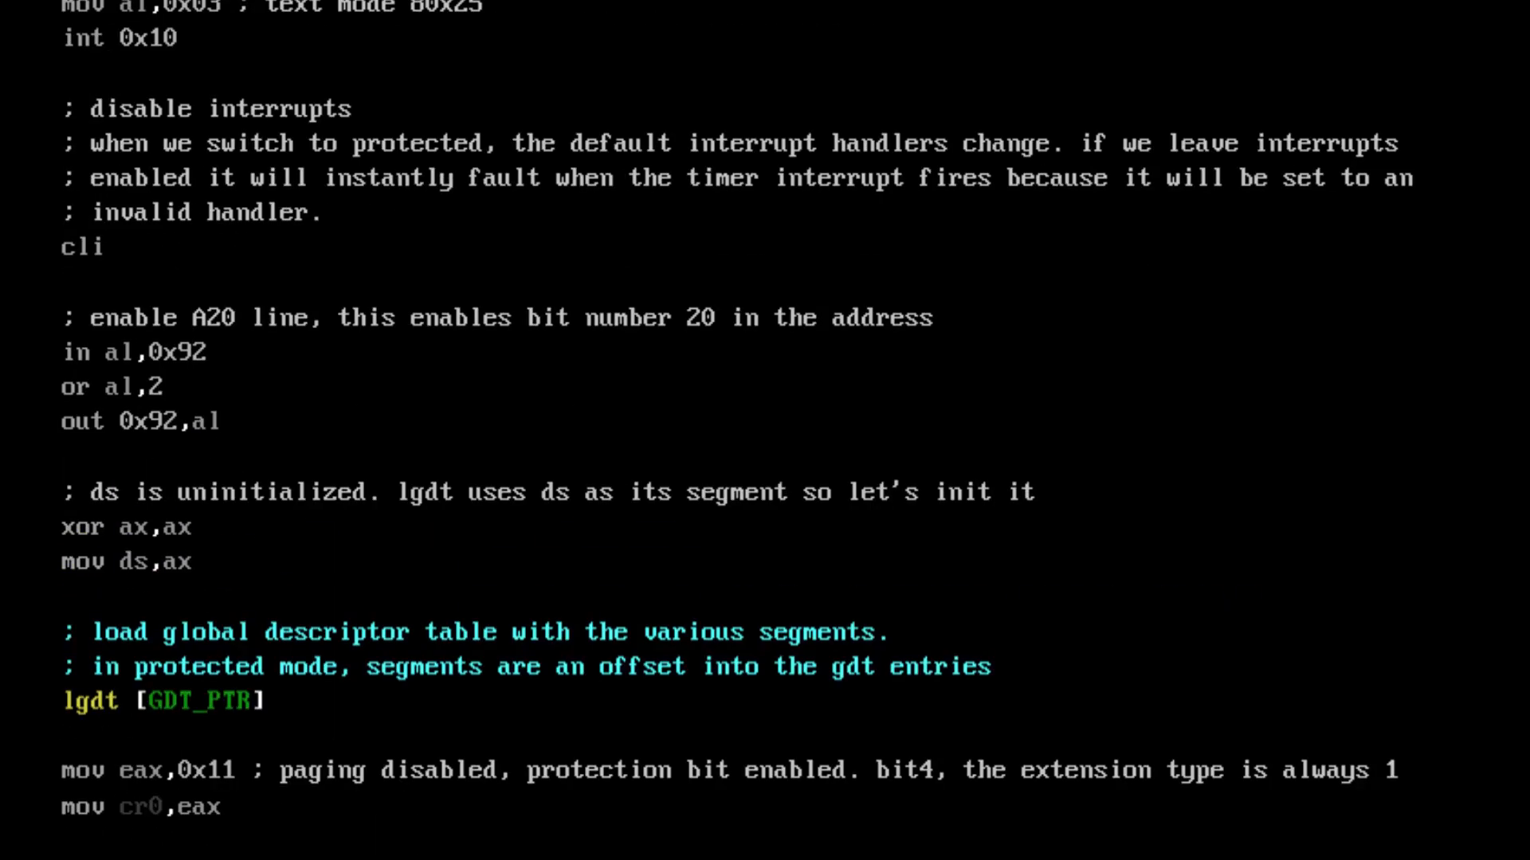
Highlight mov eax,0x11 / mov cr0,eax, then the jmp GDT_BOOT_CS-GDT:protmode line.
scroll("down", 3)
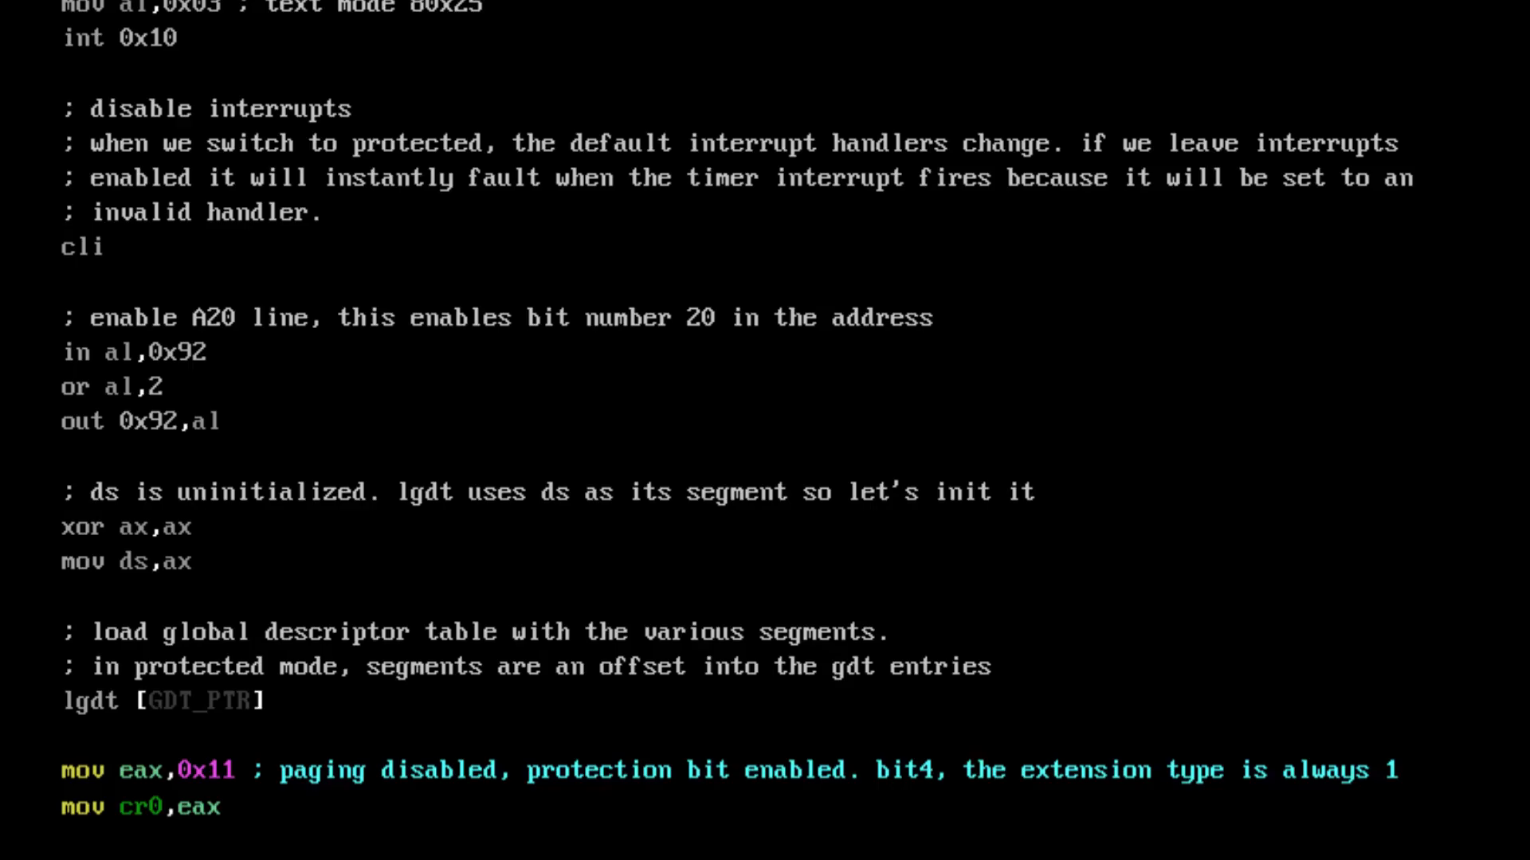
scroll("down", 3)
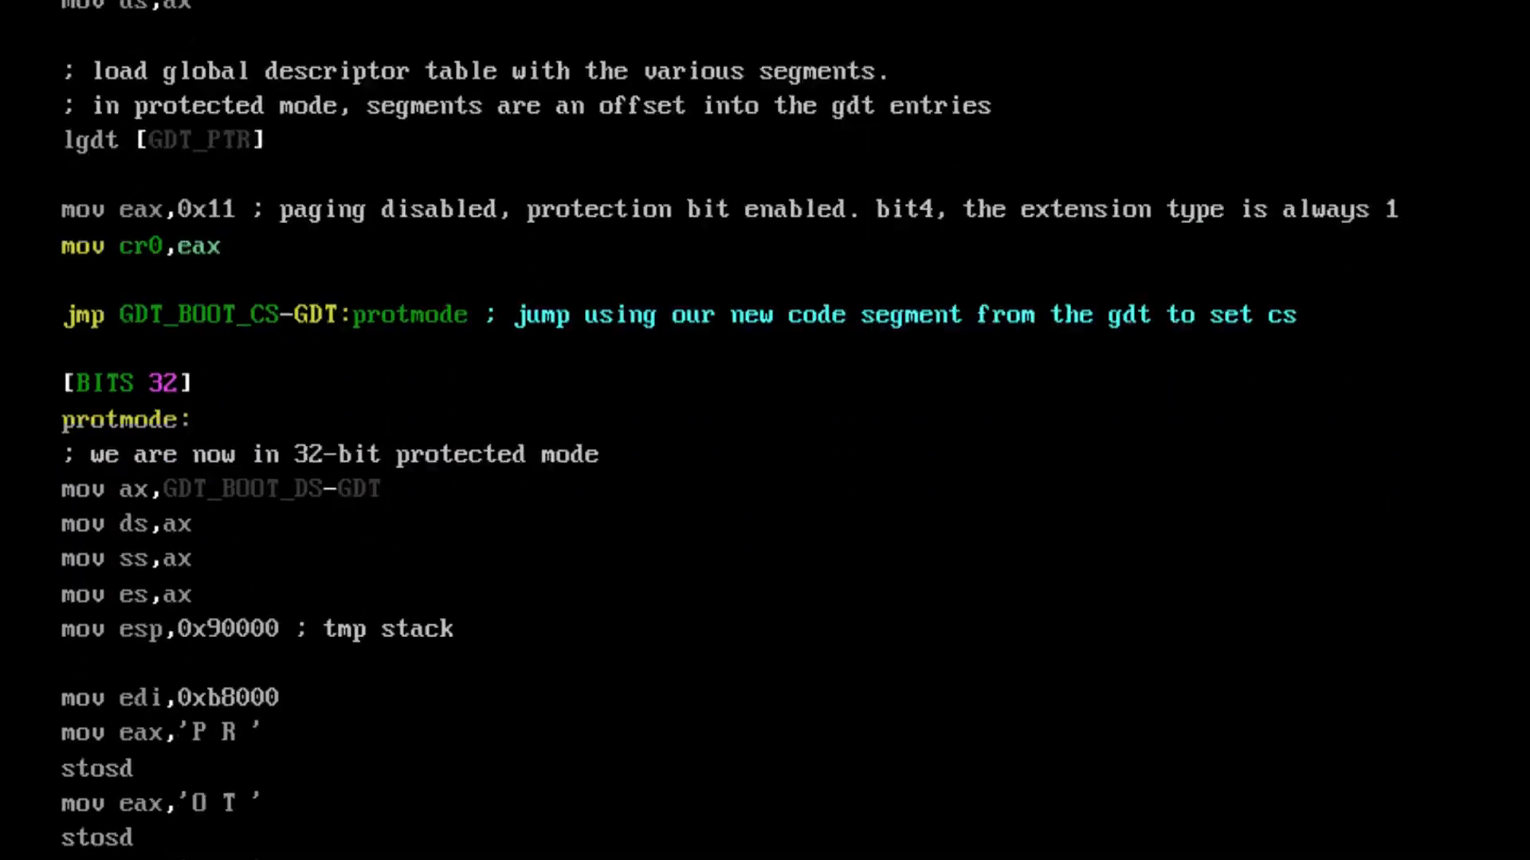
scroll("down", 3)
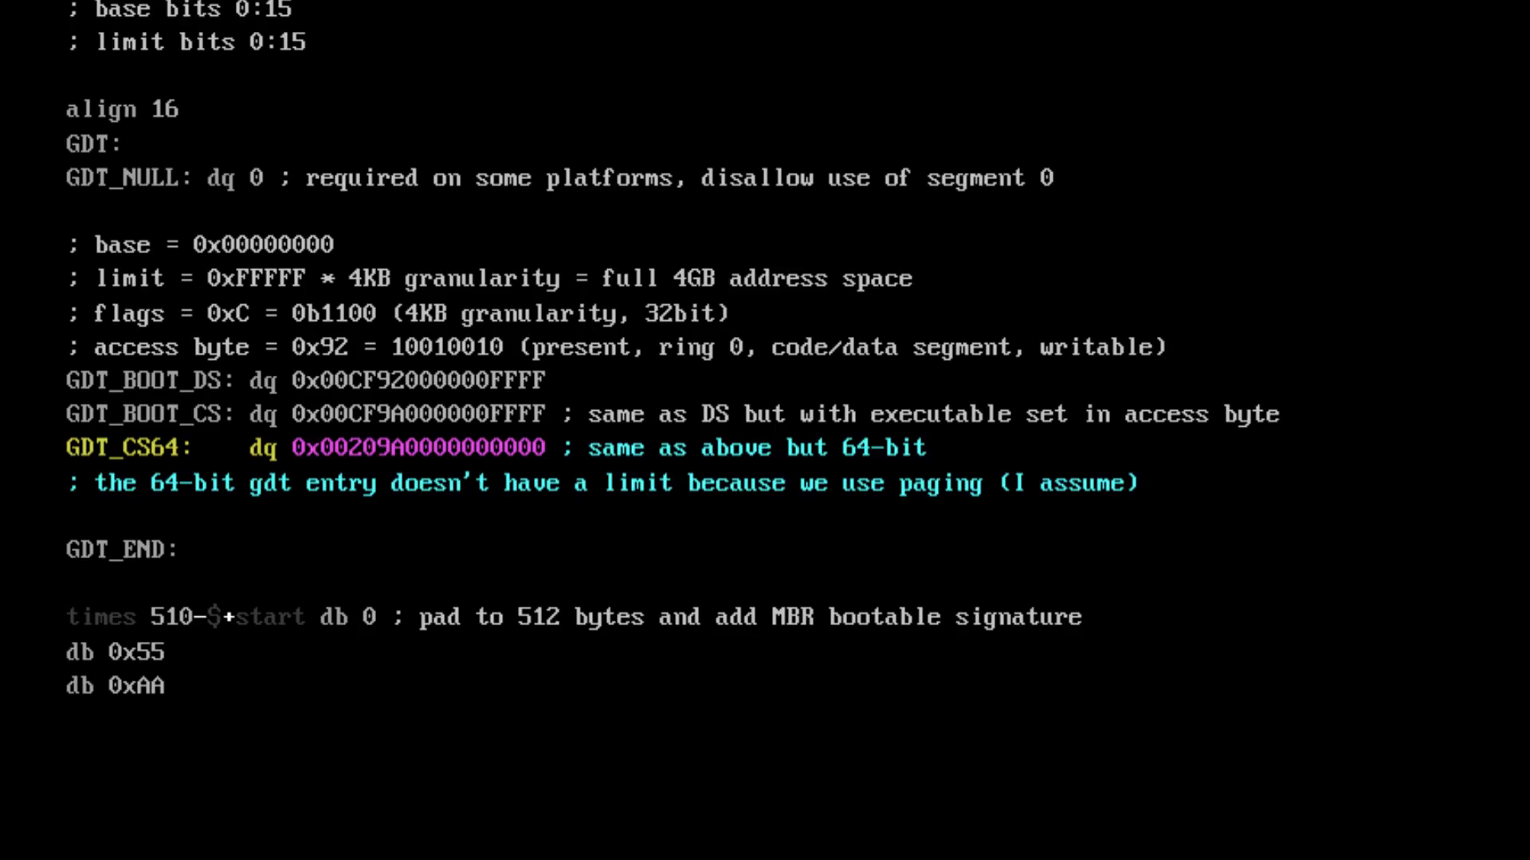
Show the GDT definitions highlighting GDT_CS64, then advance to the 4-level paging notes.
scroll("down", 3)
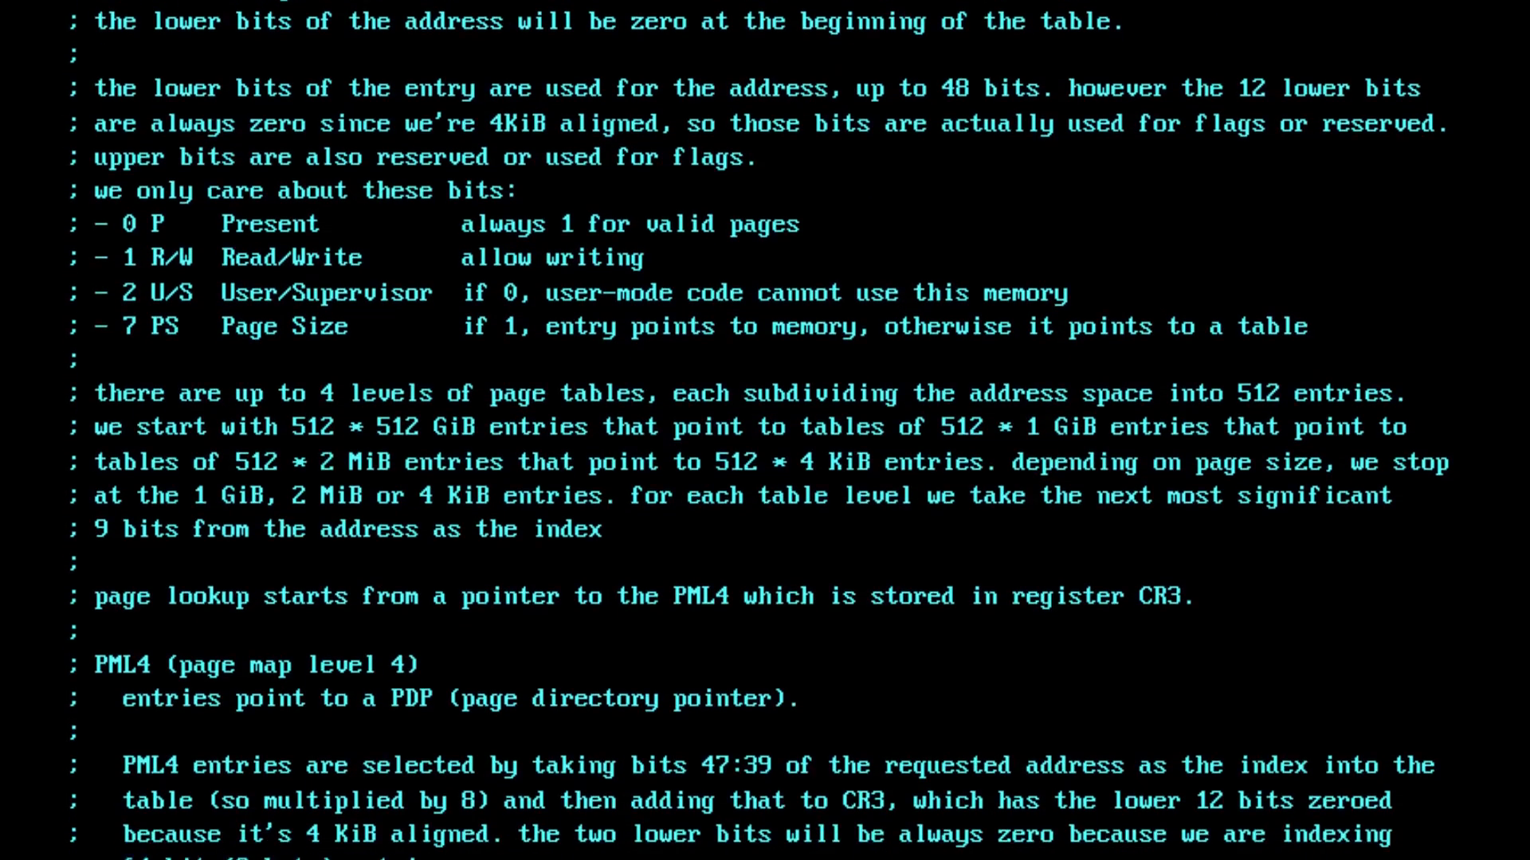
Scroll to the PML4 notes covering 256 TiB total and 512 GiB per entry.
scroll("down", 3)
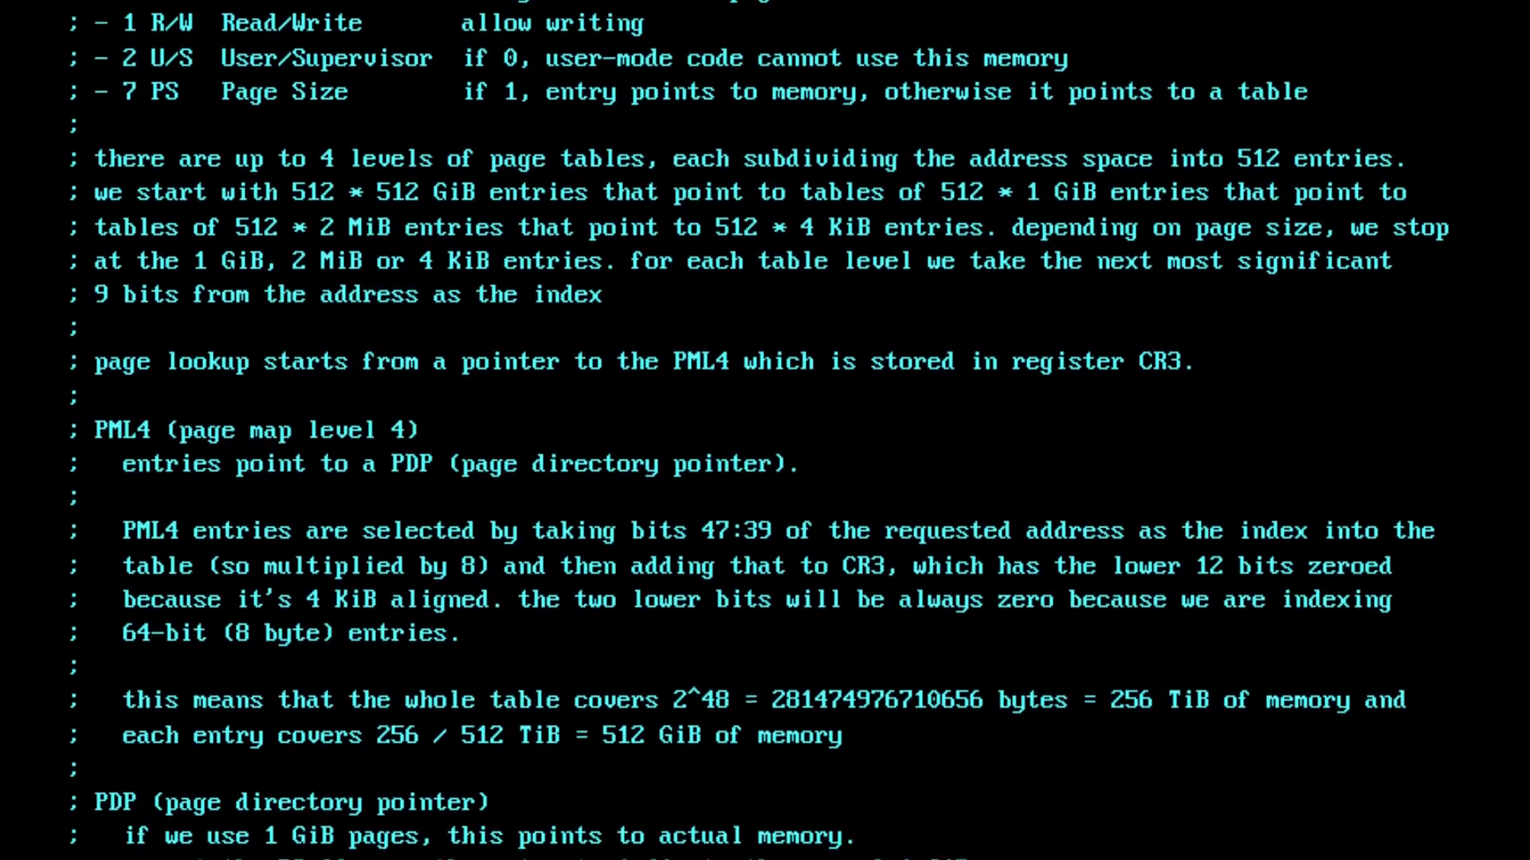
Scroll through the PDP, PD and PT paging comments.
scroll("down", 3)
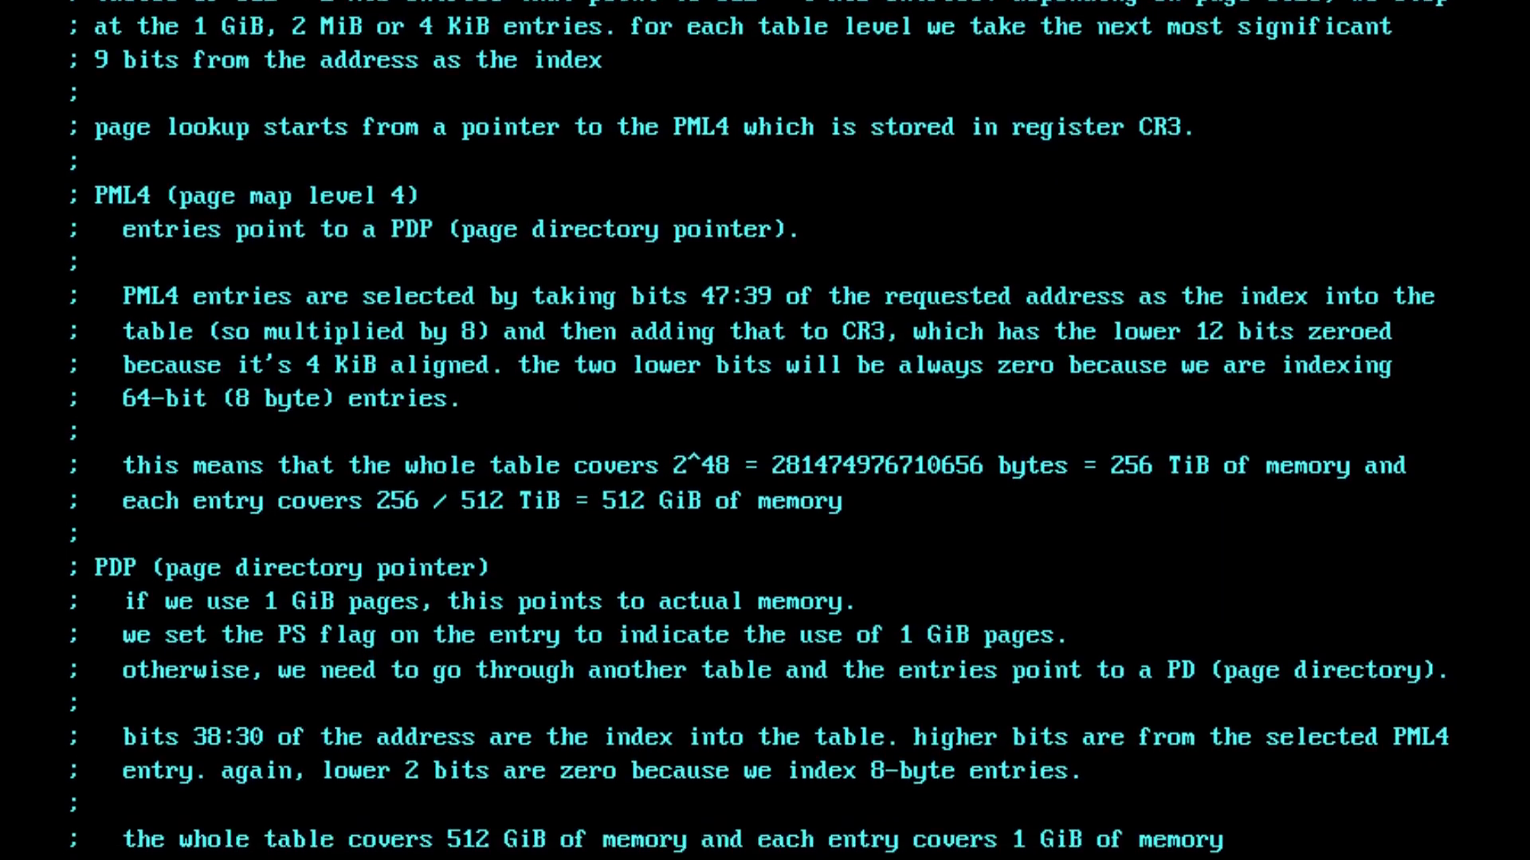
scroll("down", 3)
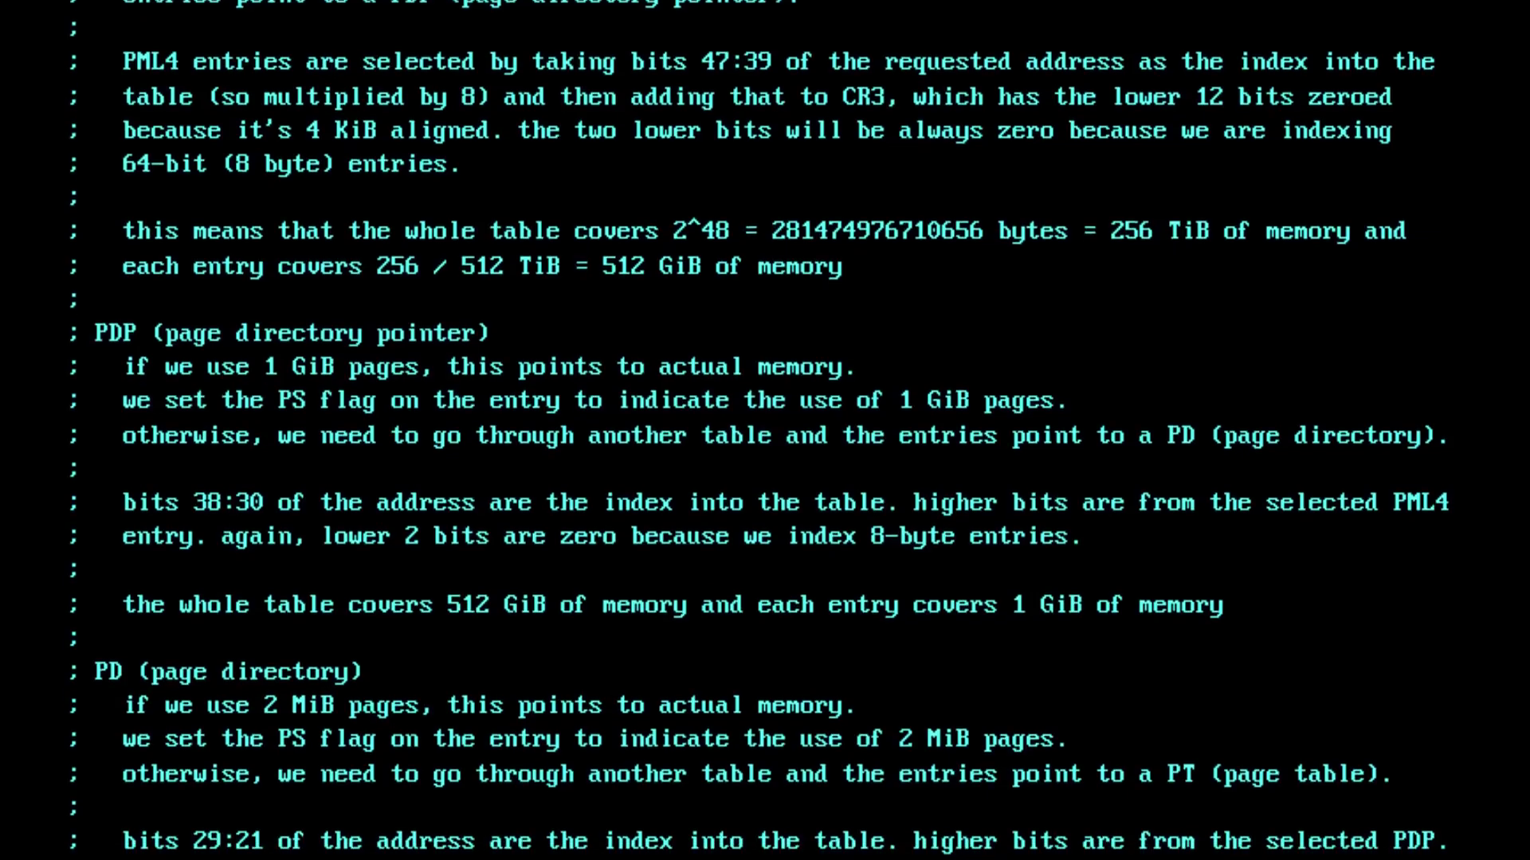
scroll("down", 3)
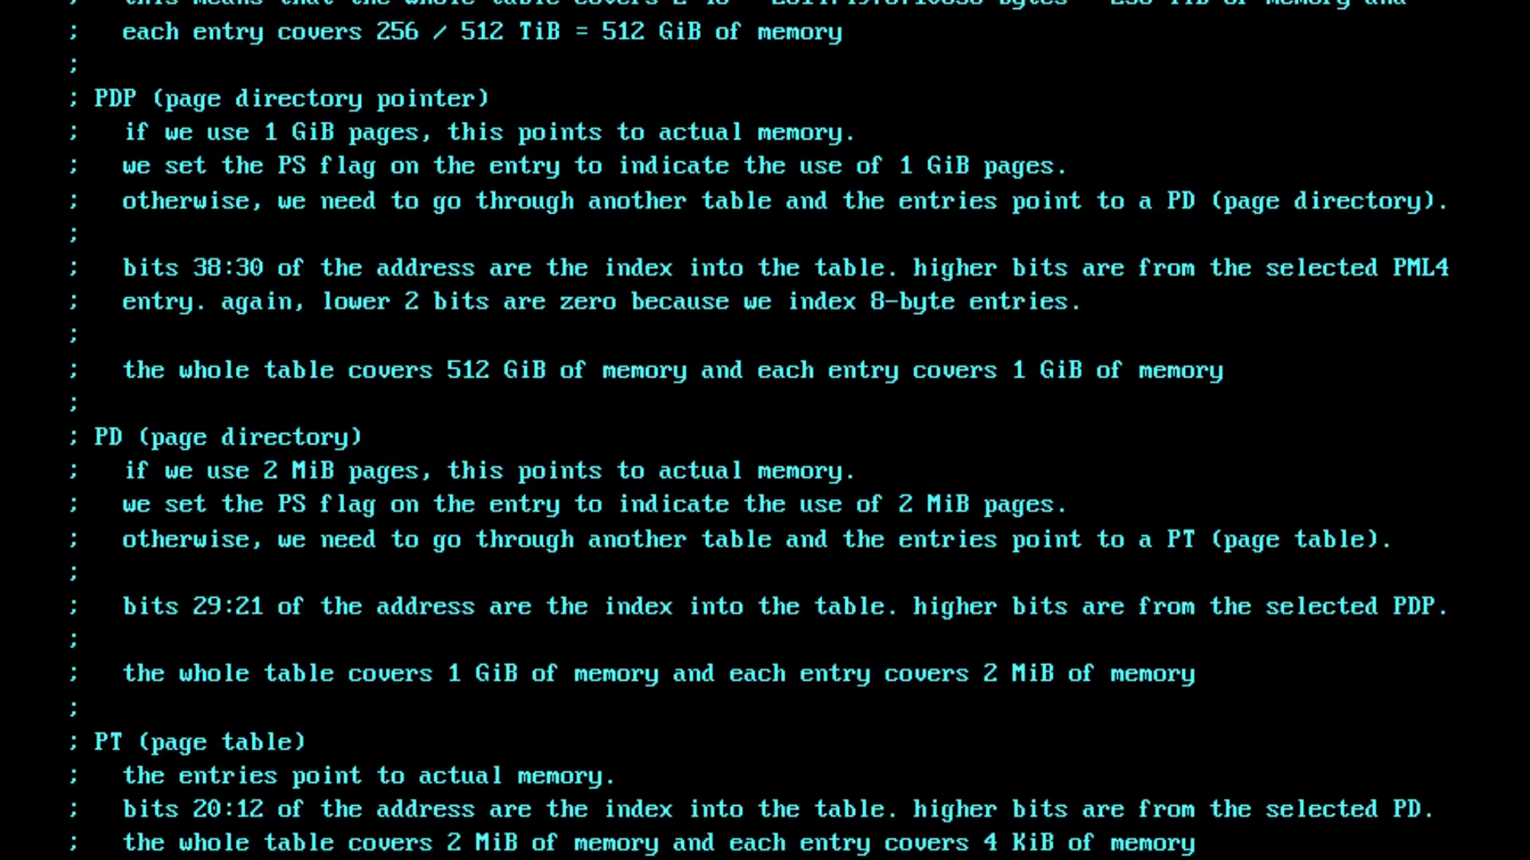
scroll("down", 3)
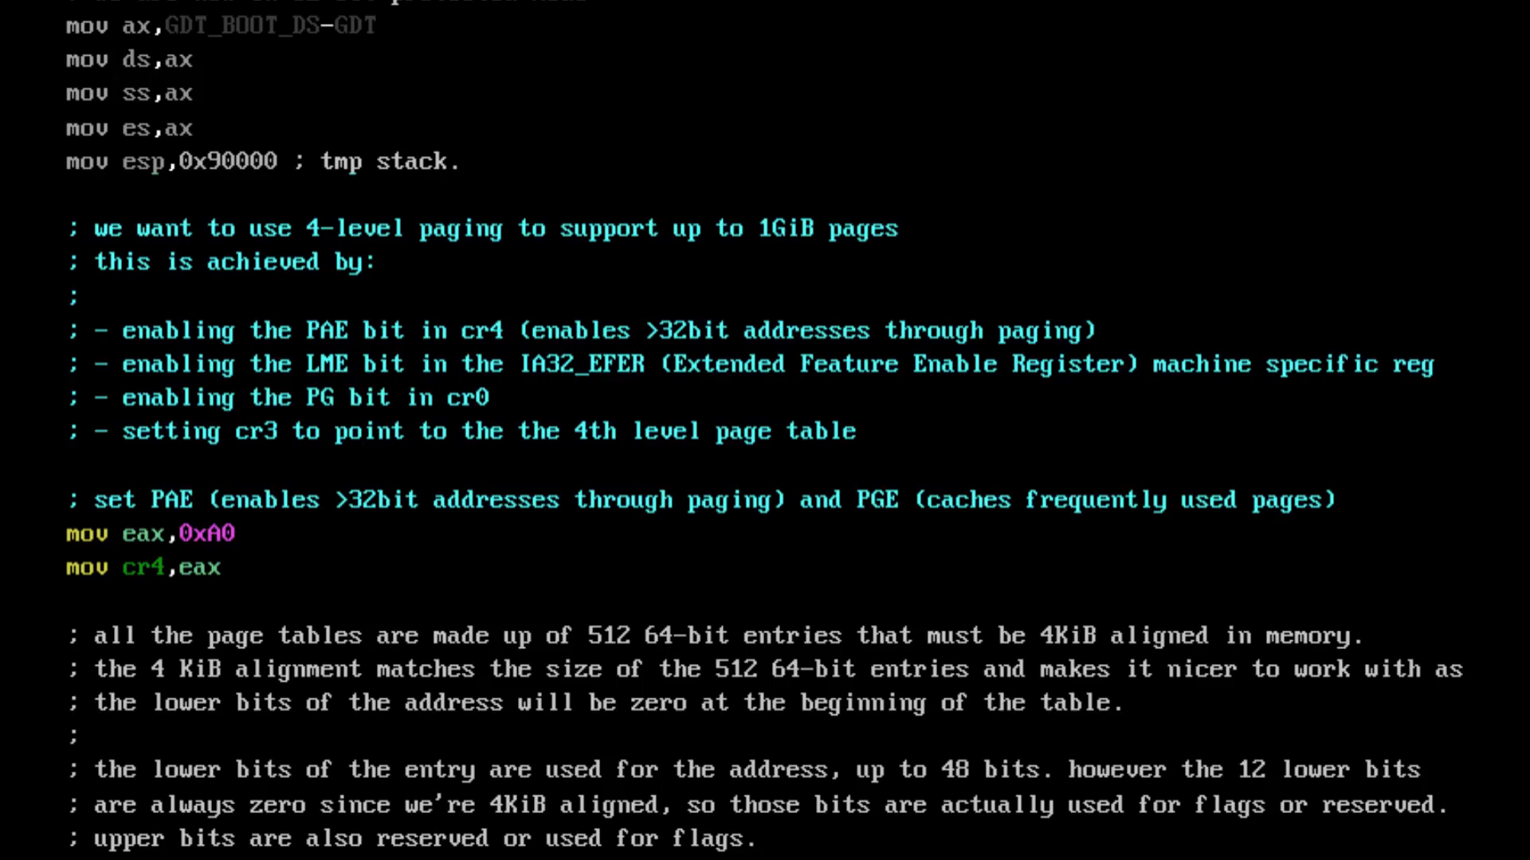
Show the 4-level paging steps and mov cr4,eax, then the page-entry ASCII diagram.
scroll("down", 3)
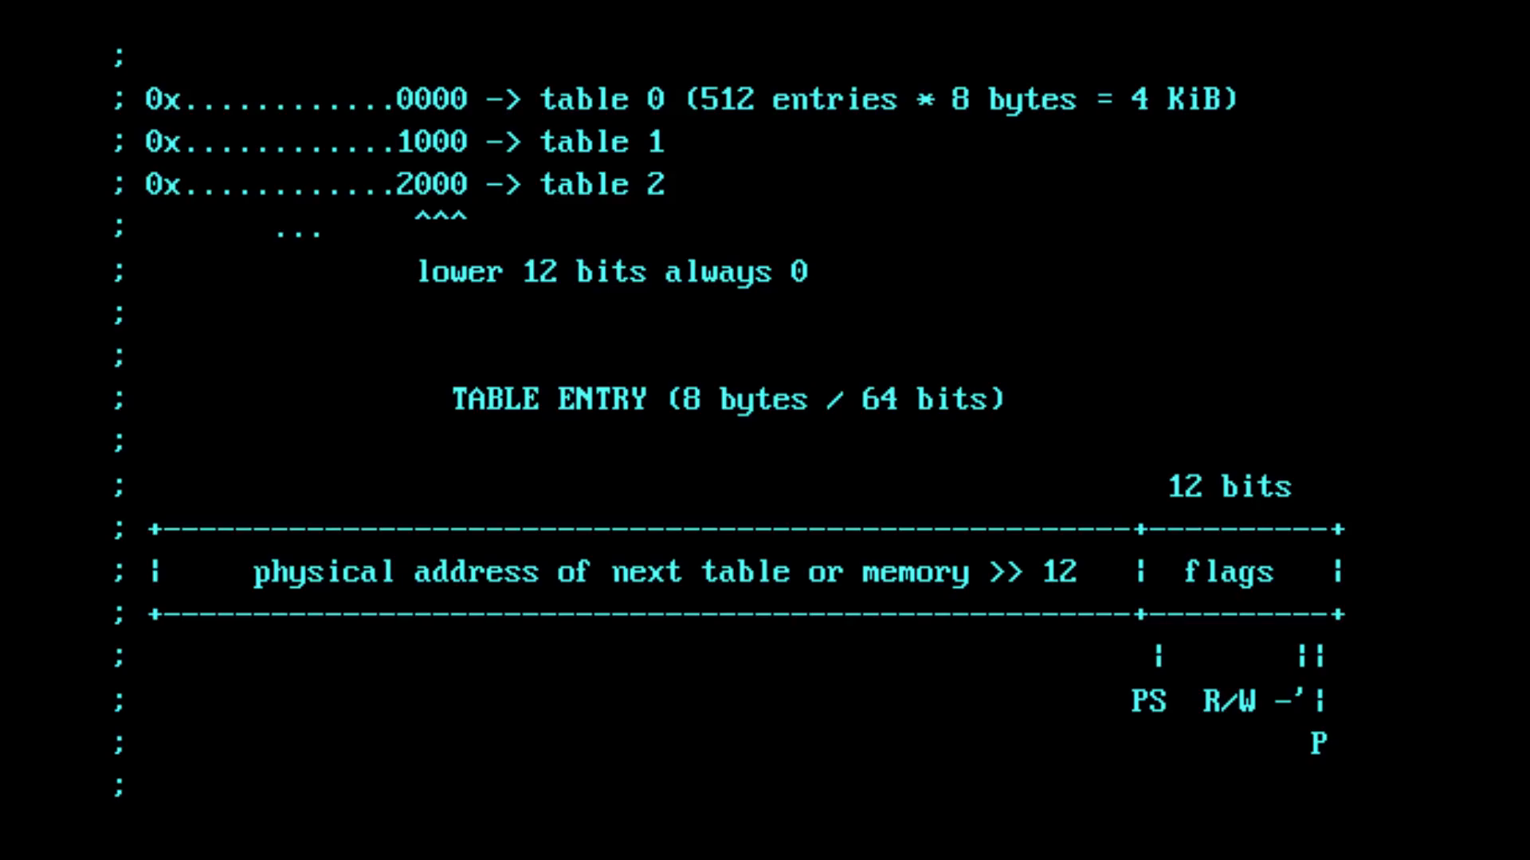
Scroll to the mov edi,0x100000 code building 2 MiB PD and 1 GiB PDP entries.
scroll("down", 3)
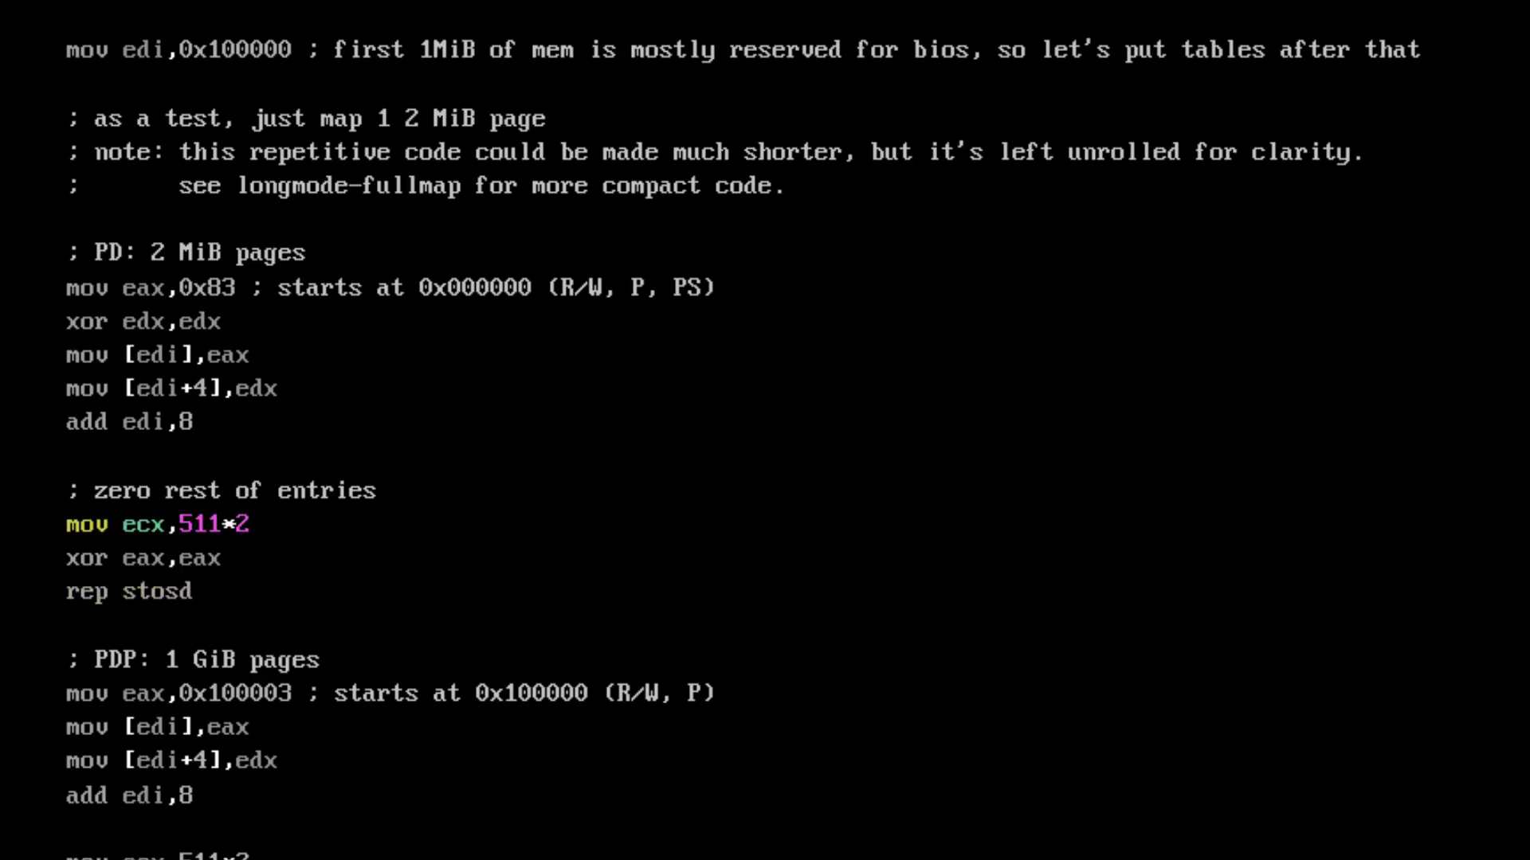
Scroll the listing to the CR3 PML4 setup, EFER LME enable, paging on, and long-mode jump.
scroll("down", 3)
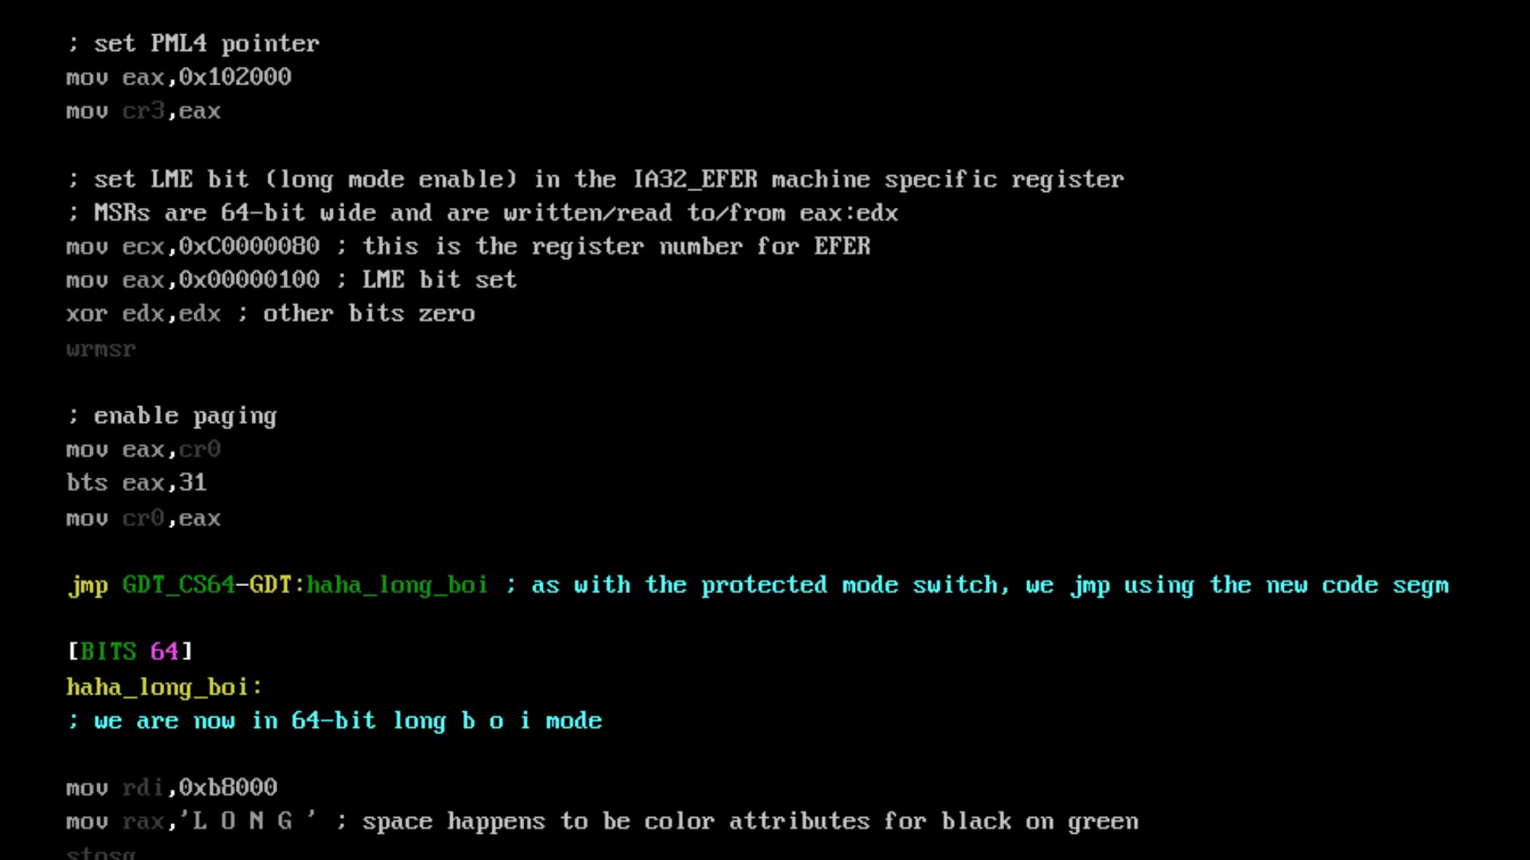
Scroll to the [BITS 64] code writing 'LONG BOI!' to 0xb8000 and the hang loop.
scroll("down", 3)
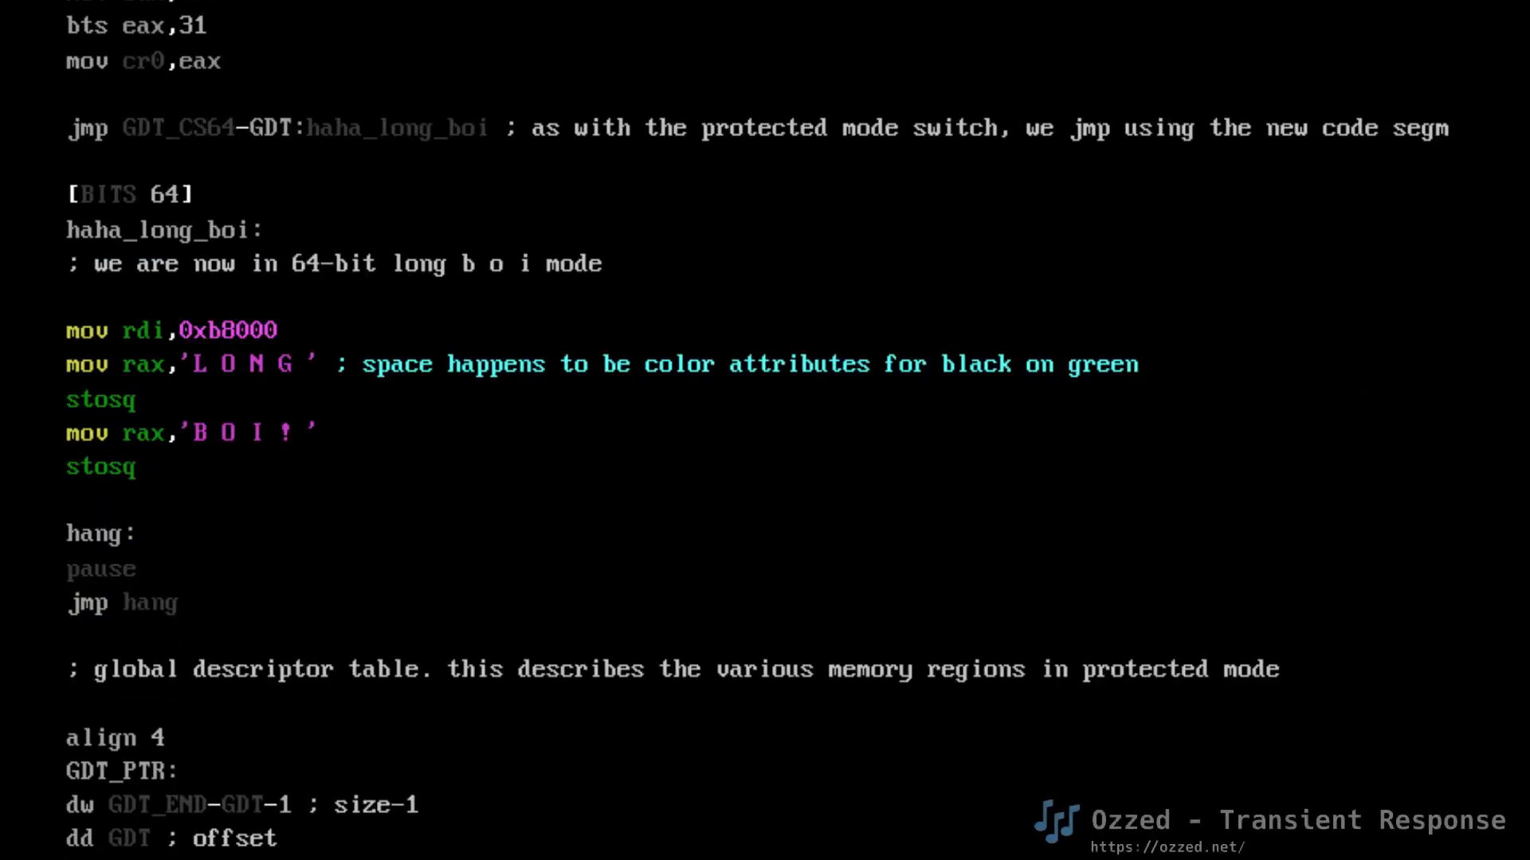